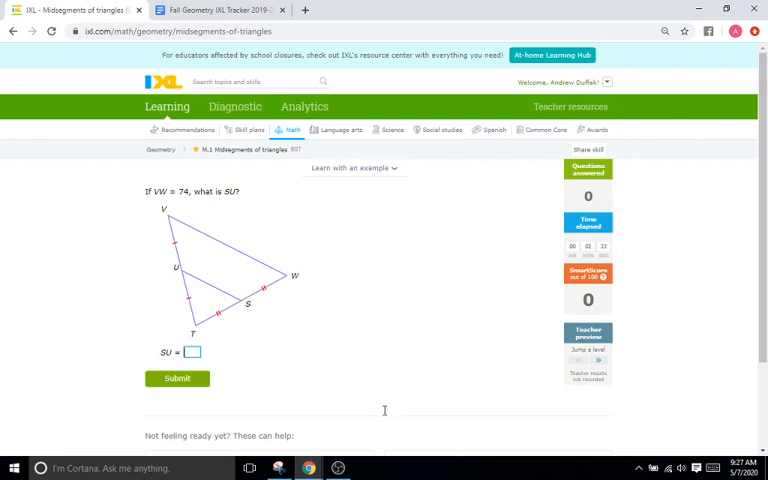
mouse_move(385, 415)
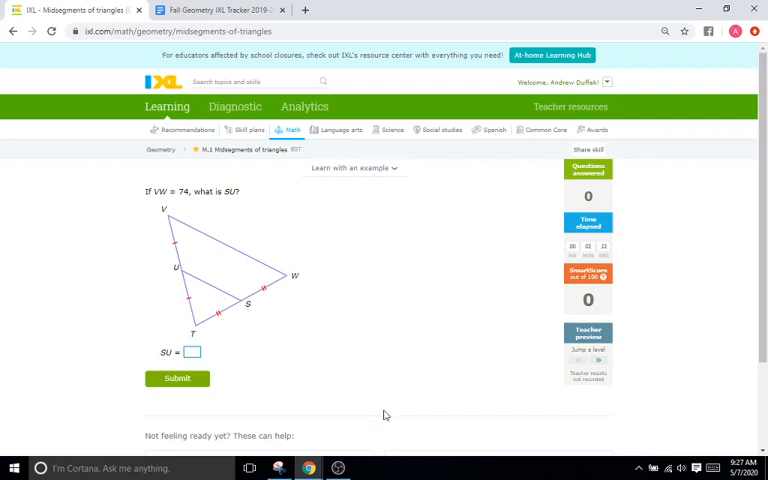
Submit SU = 37 and the two QU midsegment lengths, raising SmartScore to 28.
type("37")
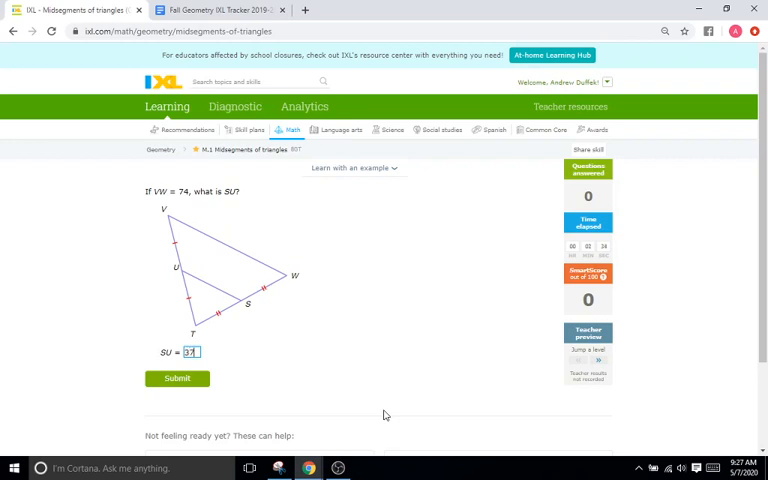
left_click(177, 378)
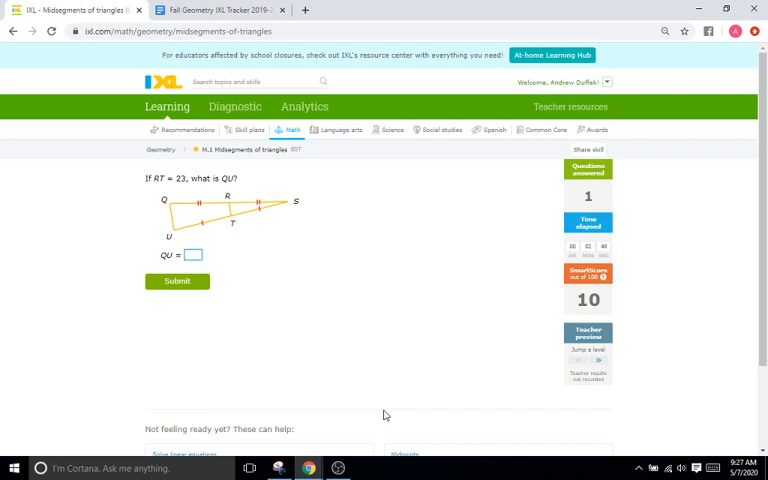
left_click(177, 281)
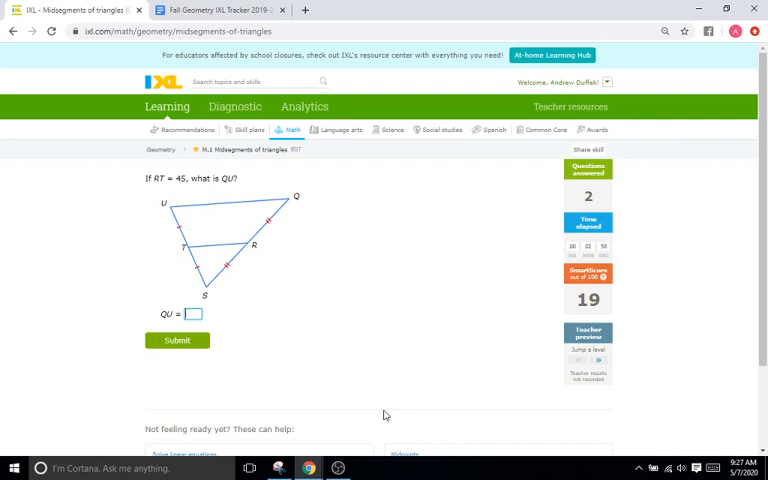
left_click(177, 340)
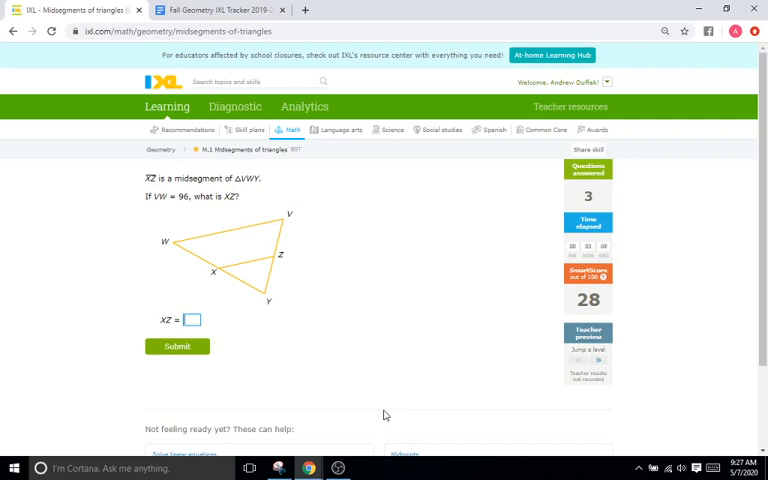
Submit the XZ answer to advance to the question about p.
left_click(177, 346)
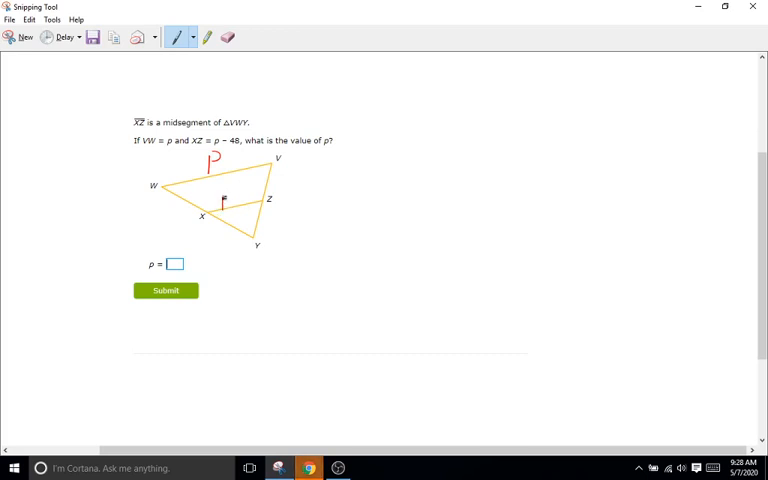
Handwrite XZ = p − 48, set p/2 = p − 48 and double both sides to p = 2p − 96.
left_click_drag(225, 198, 255, 198)
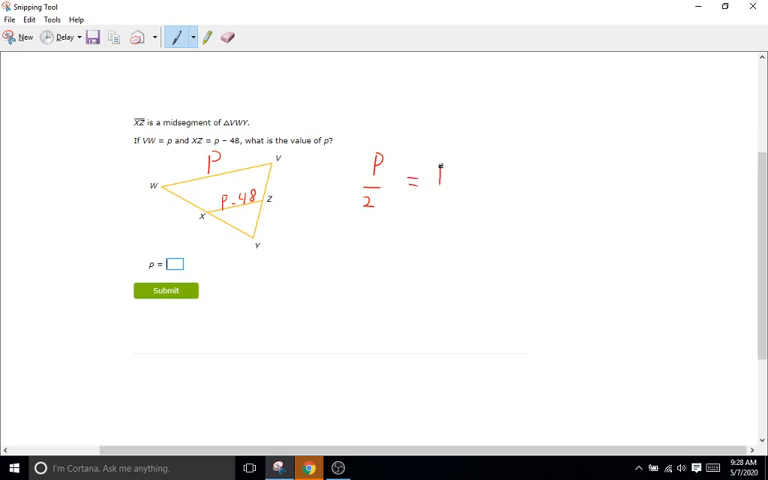
left_click_drag(437, 170, 480, 180)
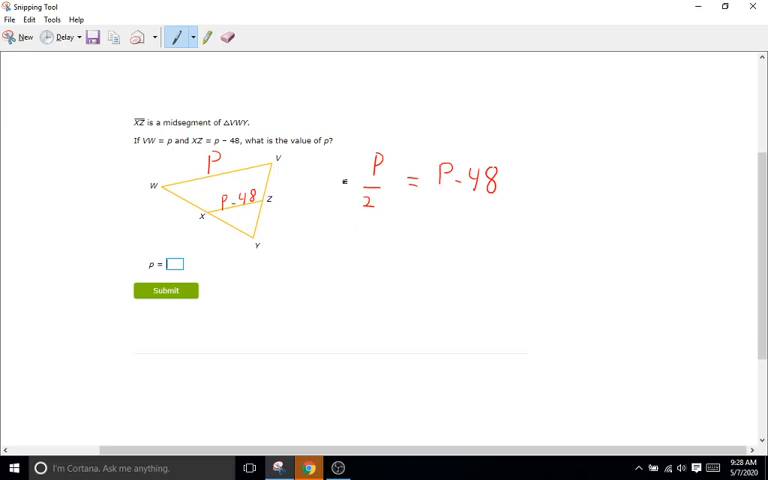
left_click_drag(320, 180, 345, 190)
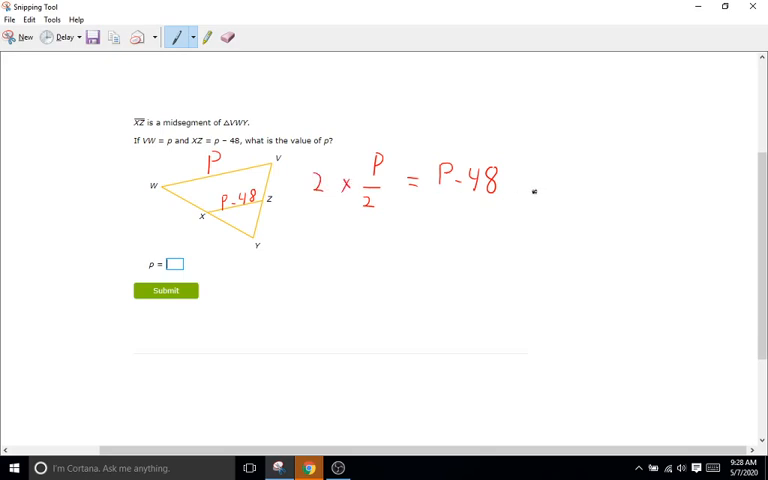
left_click_drag(500, 160, 560, 195)
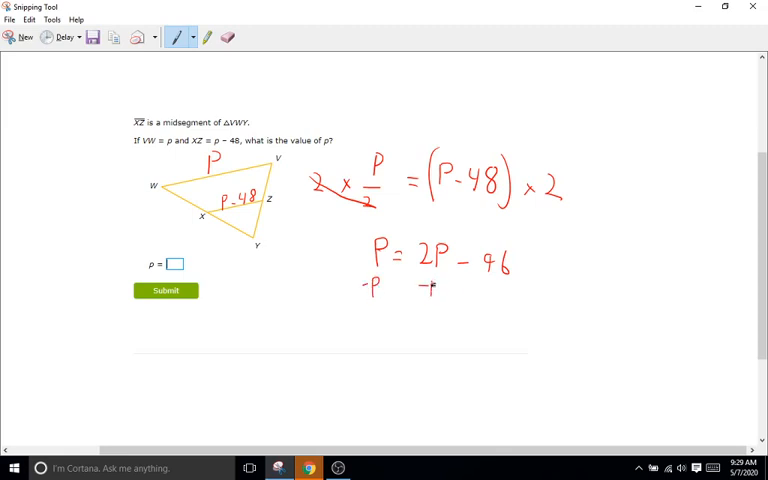
Subtract p from both sides to get 0 = p − 96, then add 96 to isolate p.
left_click_drag(358, 316, 535, 312)
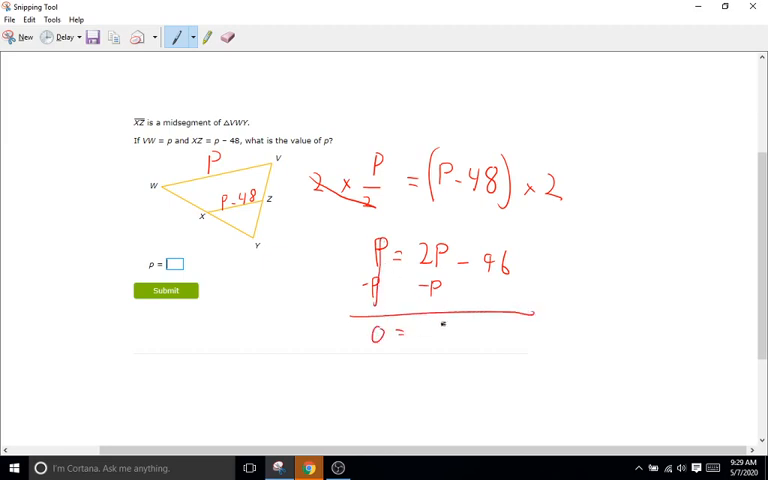
left_click_drag(420, 333, 475, 333)
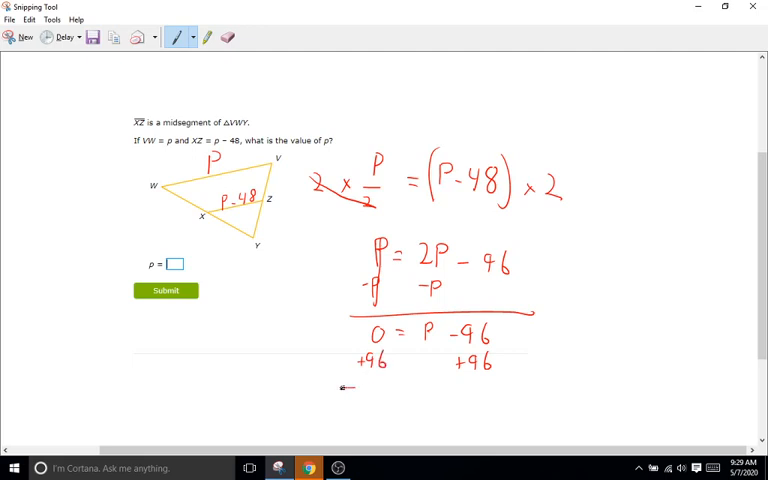
left_click_drag(345, 382, 555, 378)
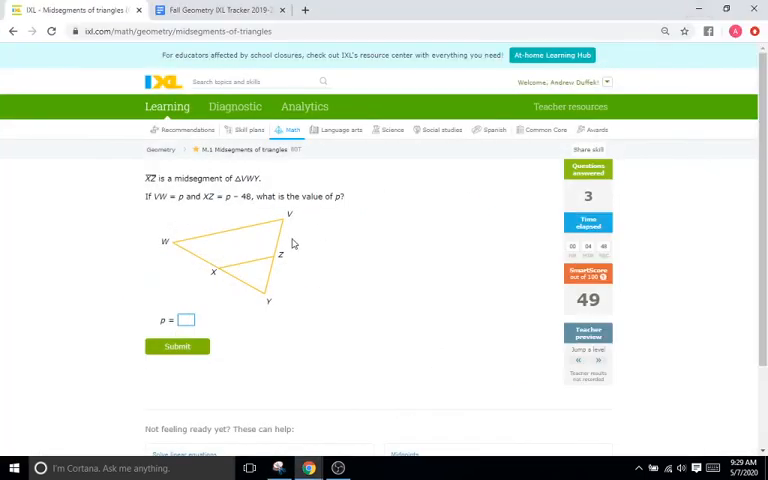
Enter p = 96 as the answer in IXL.
type("96")
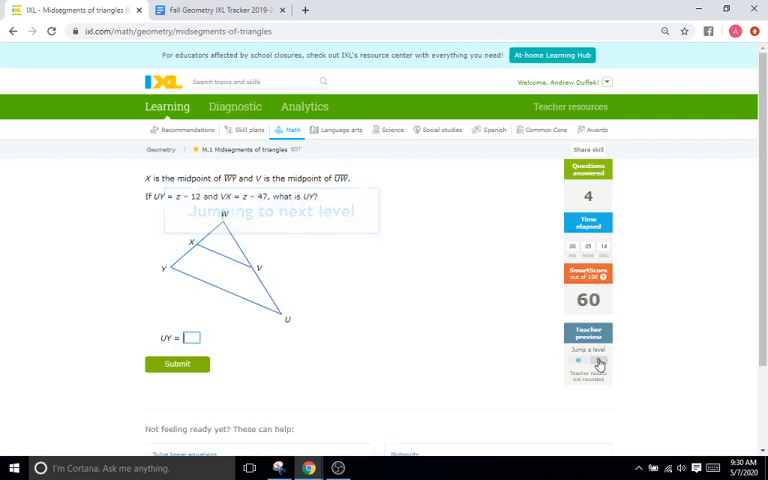
Snip the UY question and its triangle diagram into Snipping Tool.
left_click(578, 388)
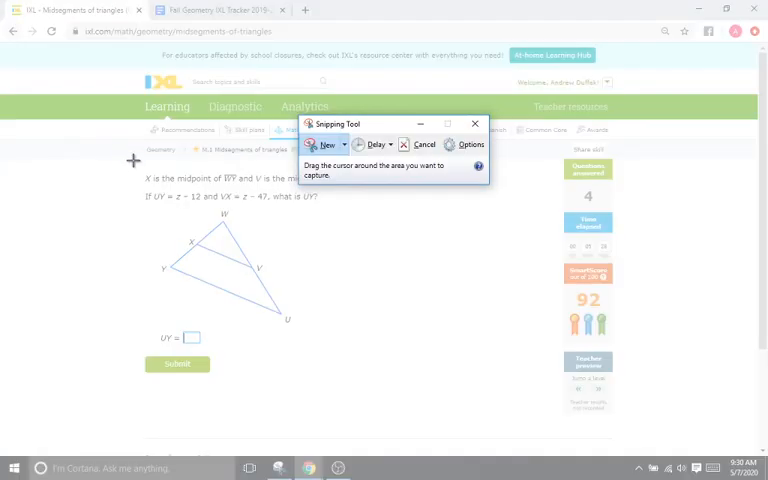
left_click_drag(133, 159, 543, 445)
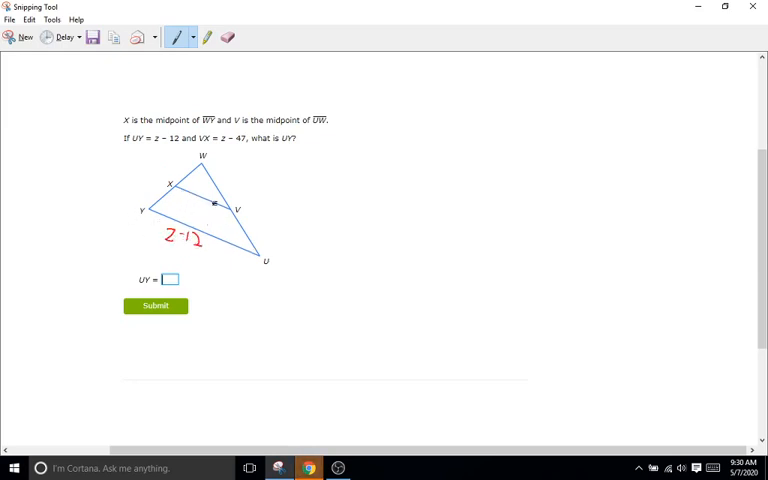
Label XV as z − 47 and write 2 × (z − 12)/2 = (z − 47) × 2.
left_click_drag(190, 197, 188, 210)
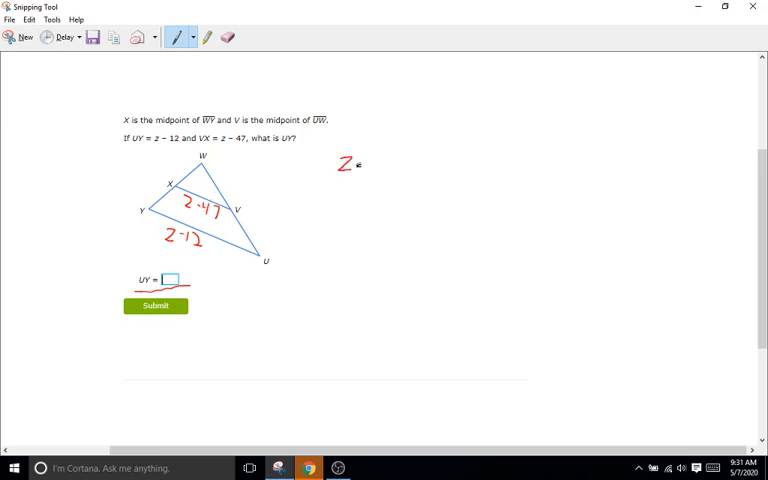
left_click_drag(337, 165, 385, 172)
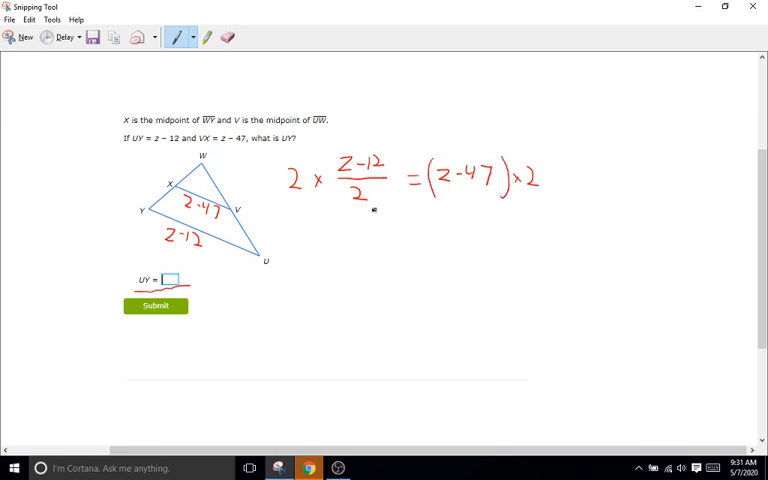
Cancel the 2s to get z − 12 = 2z − 94 and subtract z from both sides.
left_click_drag(287, 180, 367, 195)
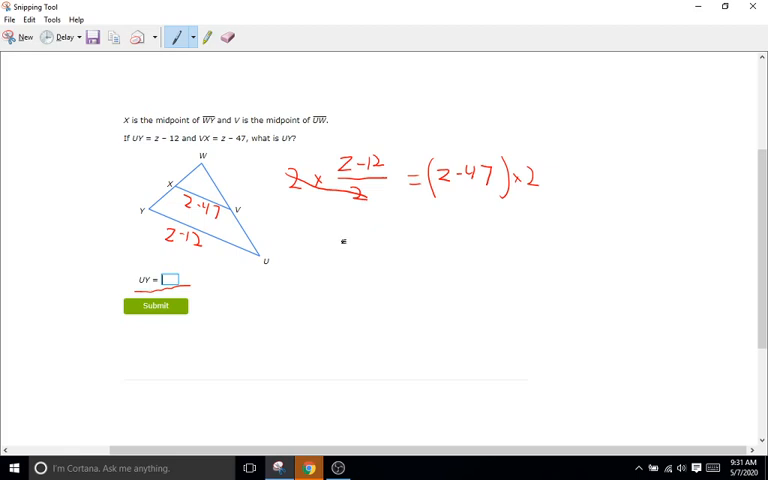
left_click_drag(340, 245, 400, 245)
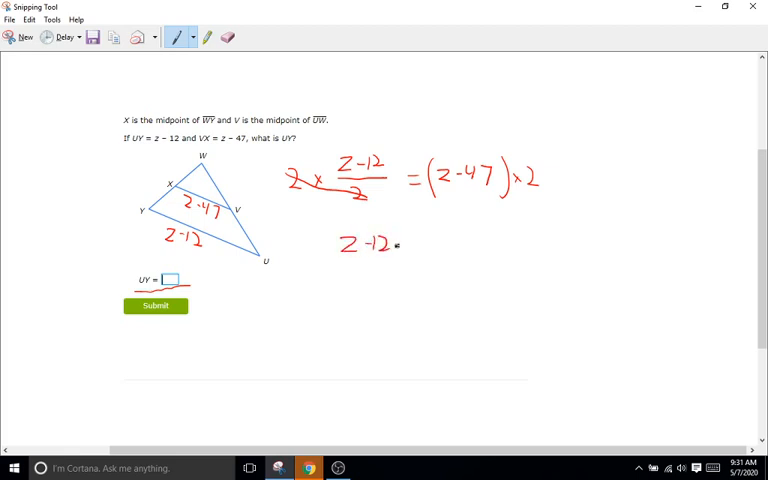
left_click_drag(405, 245, 435, 248)
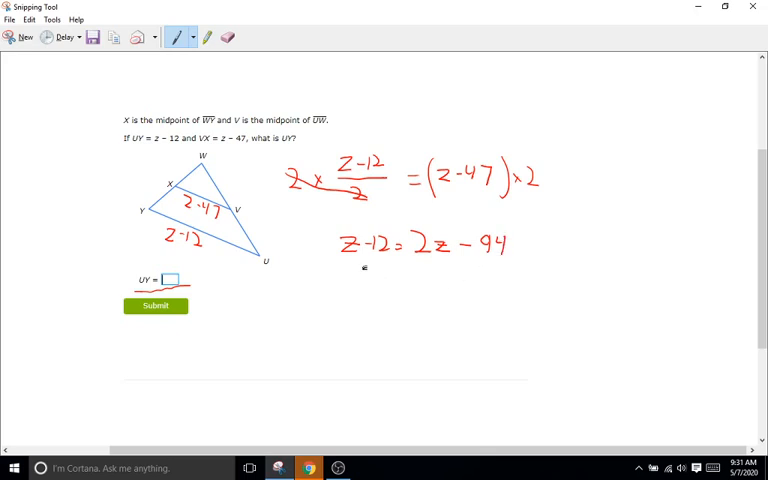
left_click_drag(335, 272, 360, 272)
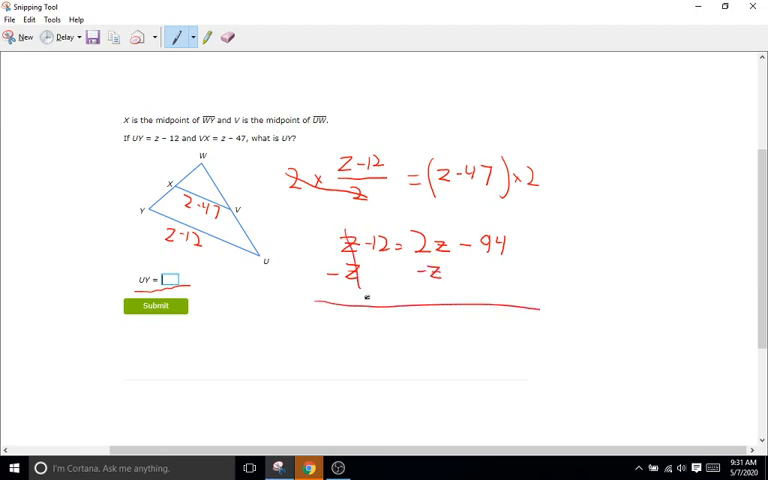
Write −12 = z − 94 and add 94 to both sides.
type("-12")
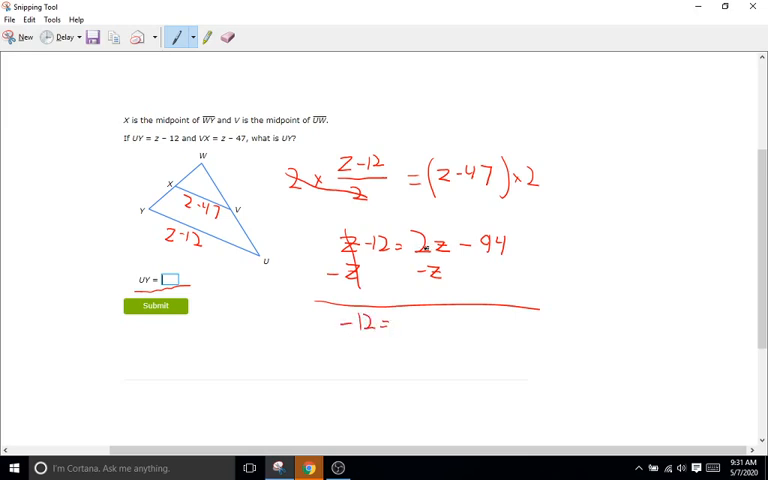
left_click_drag(398, 320, 415, 330)
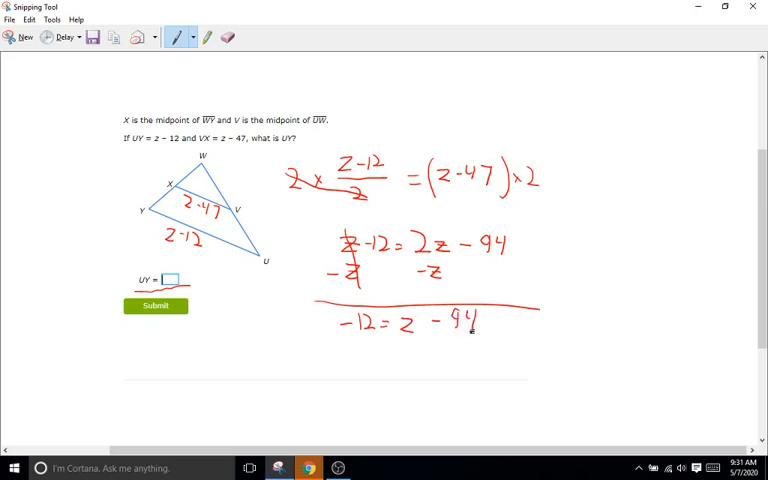
left_click_drag(440, 350, 455, 358)
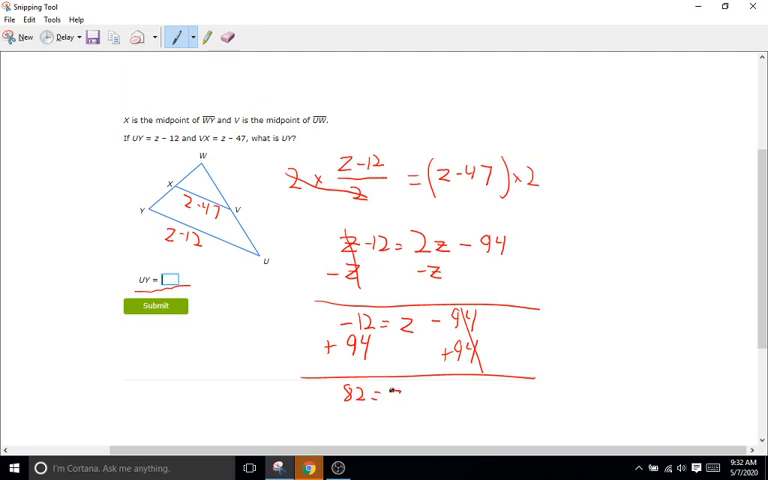
Conclude z = 82 and compute UY = 82 − 12 = 70.
left_click_drag(390, 390, 405, 395)
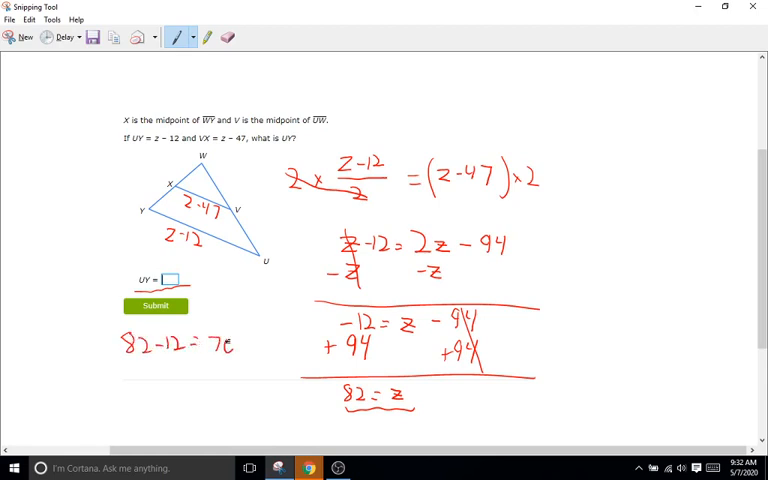
type("70")
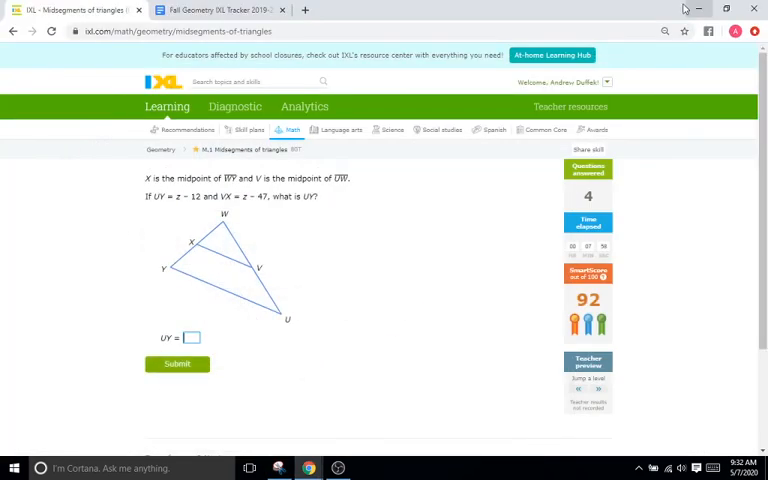
Enter UY = 70 in IXL, bringing SmartScore to 93.
type("70")
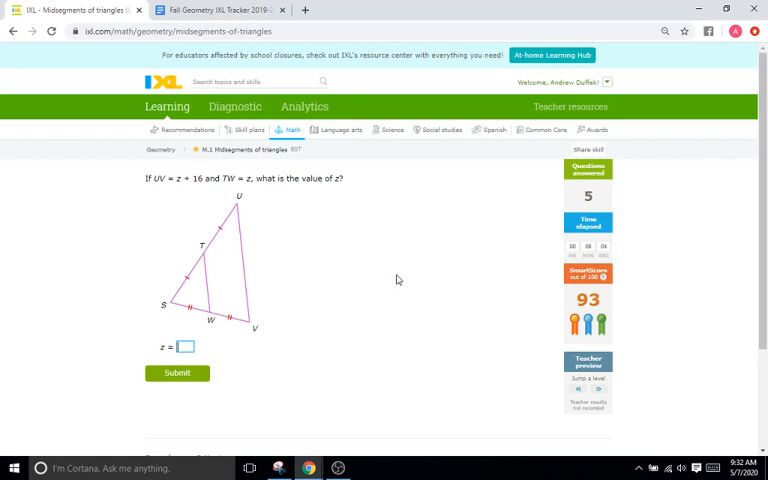
mouse_move(80, 191)
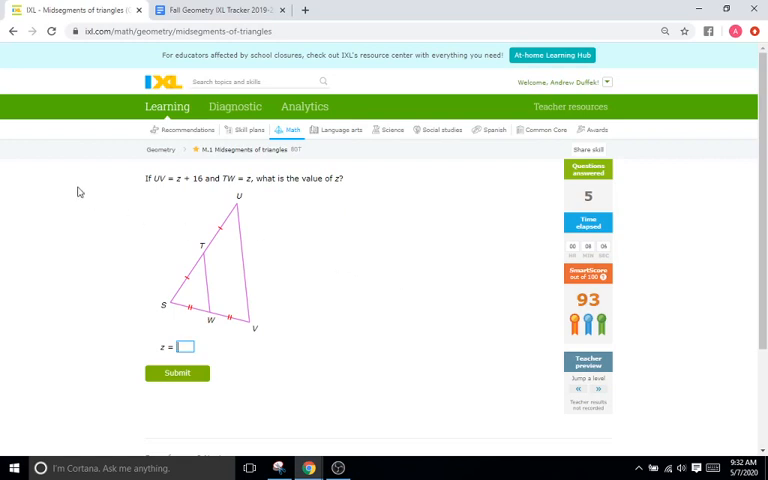